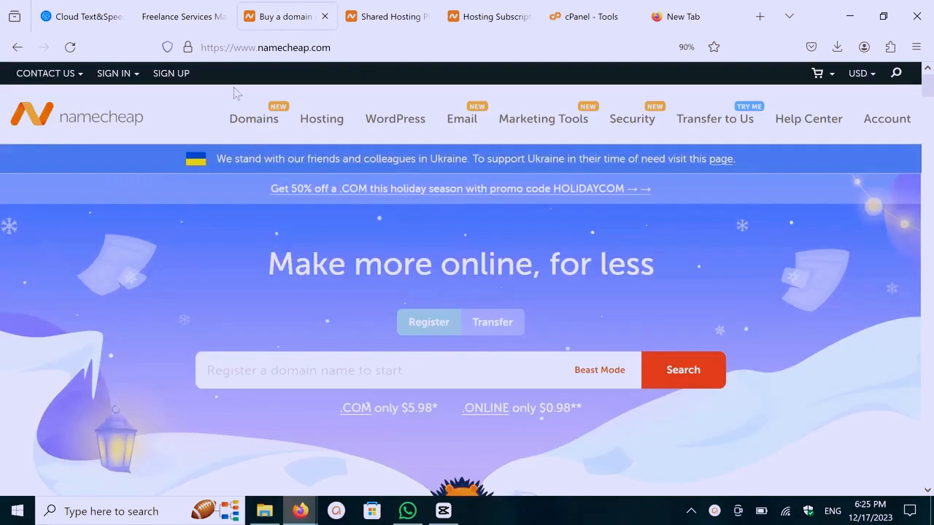
Review the Stellar, Stellar Plus and Stellar Business plan cards, prices and features
{"action": "scroll", "scroll_direction": "down", "scroll_amount": 3}
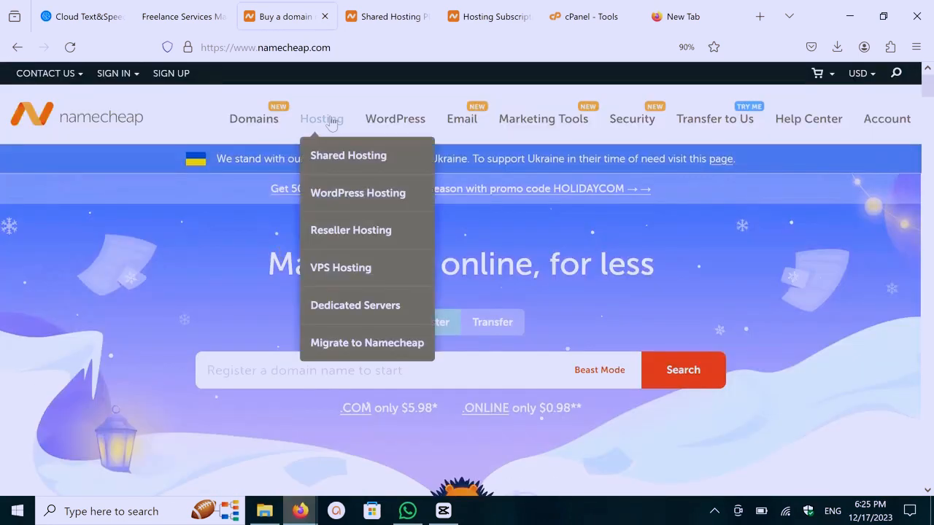
{"action": "mouse_move", "coordinate": [373, 37]}
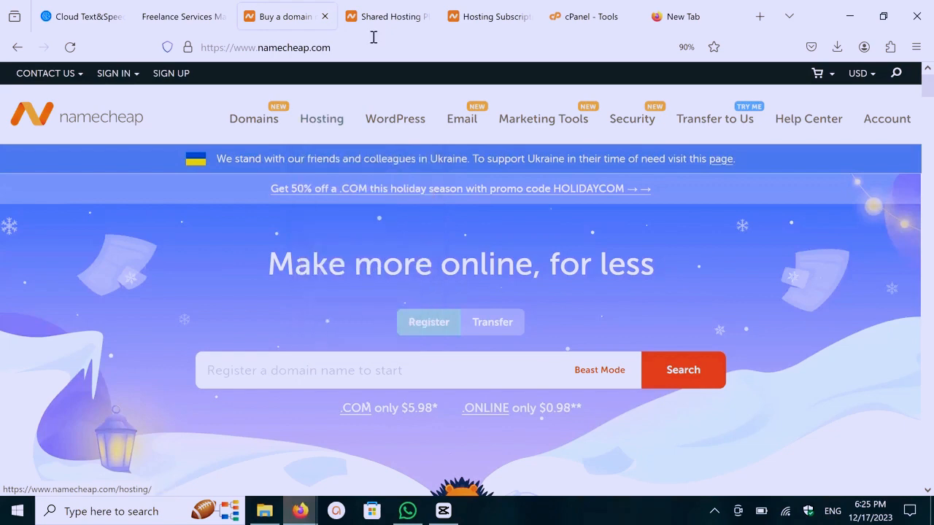
{"action": "left_click", "coordinate": [382, 16]}
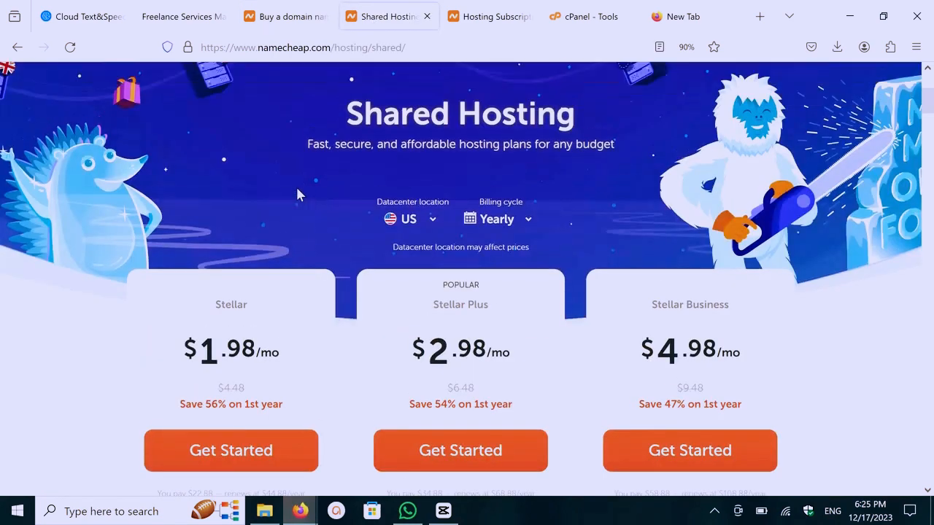
{"action": "scroll", "scroll_direction": "down", "scroll_amount": 3}
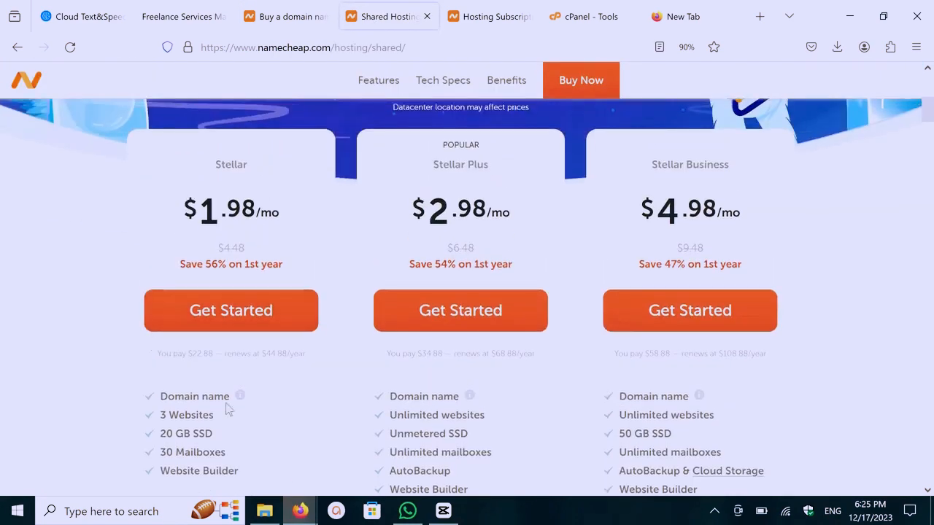
{"action": "mouse_move", "coordinate": [259, 164]}
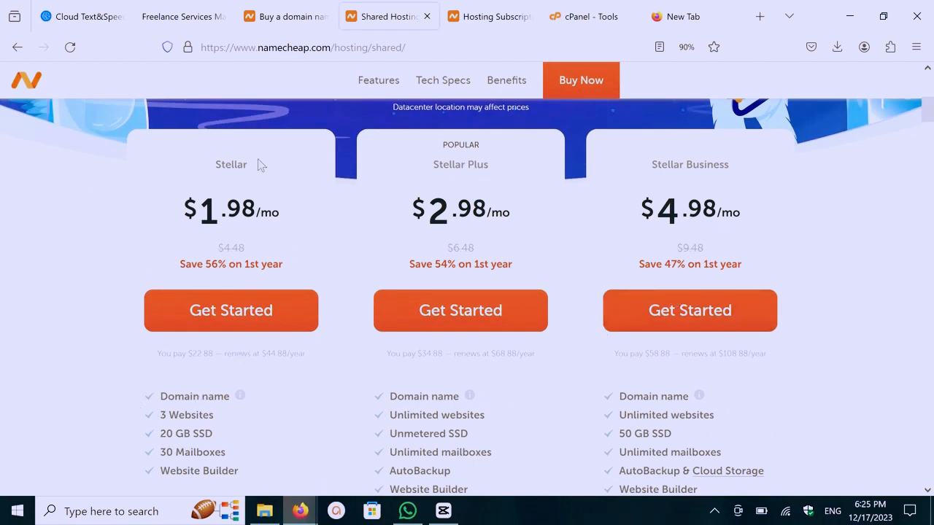
{"action": "scroll", "scroll_direction": "down", "scroll_amount": 3}
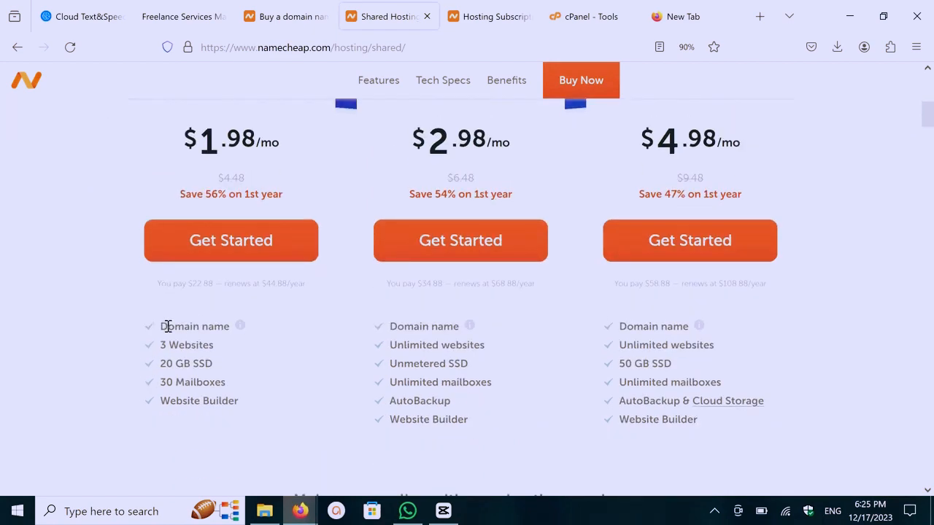
{"action": "scroll", "scroll_direction": "up", "scroll_amount": 3}
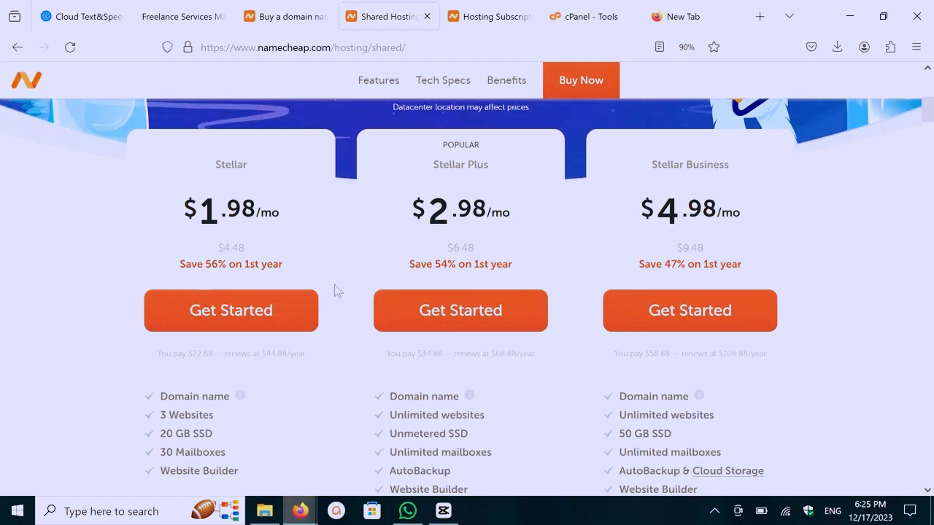
{"action": "scroll", "scroll_direction": "down", "scroll_amount": 3}
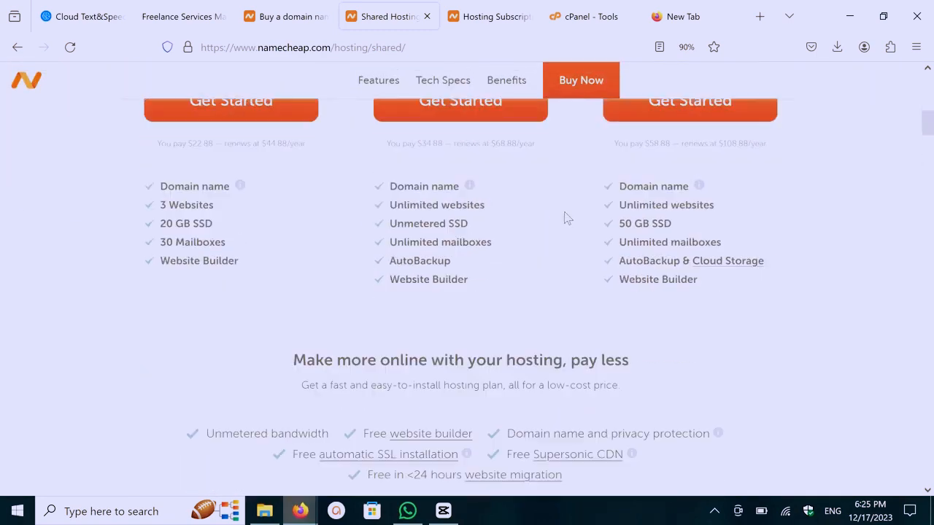
{"action": "scroll", "scroll_direction": "up", "scroll_amount": 3}
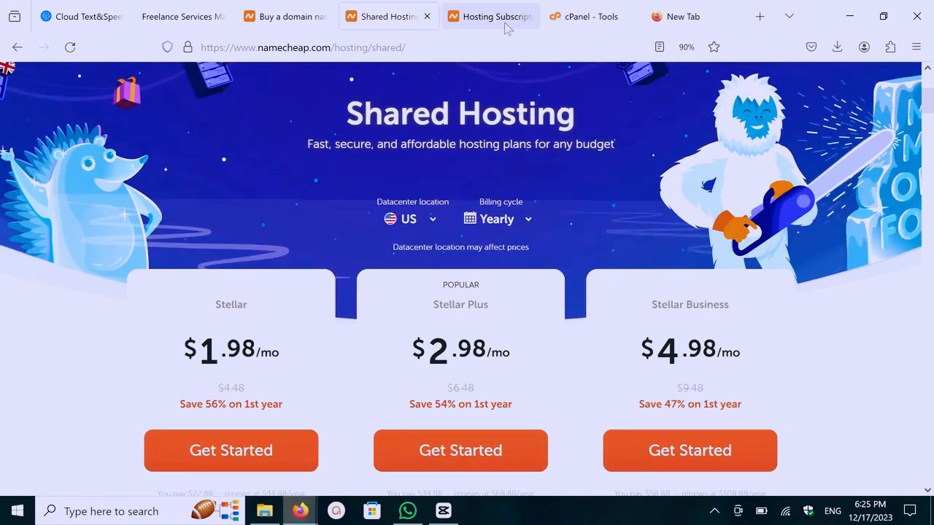
Browse the cPanel Tools dashboard's Files, Email, Databases and Domains sections
{"action": "left_click", "coordinate": [584, 16]}
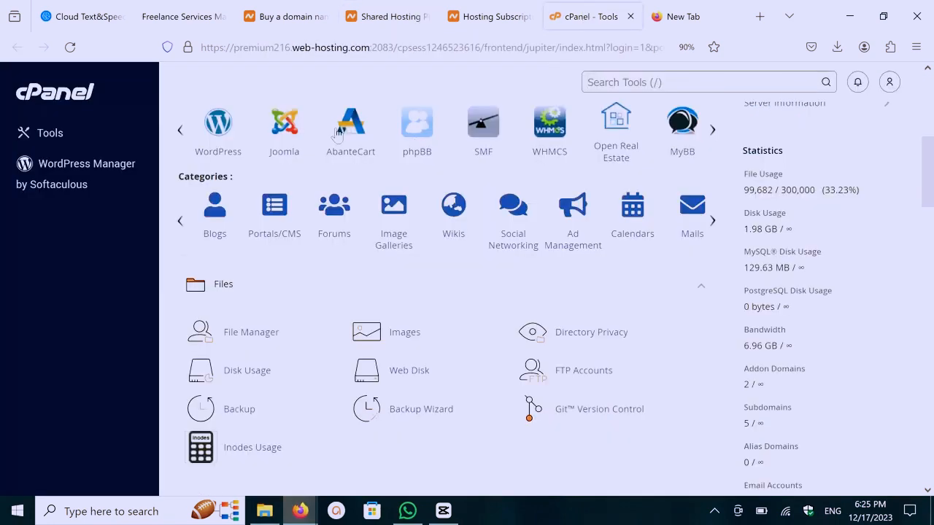
{"action": "scroll", "scroll_direction": "up", "scroll_amount": 3}
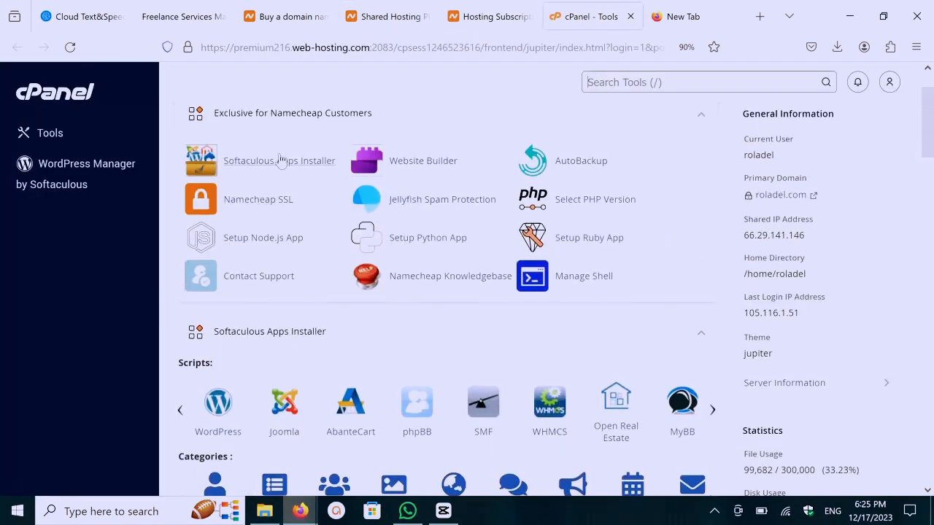
{"action": "scroll", "scroll_direction": "up", "scroll_amount": 3}
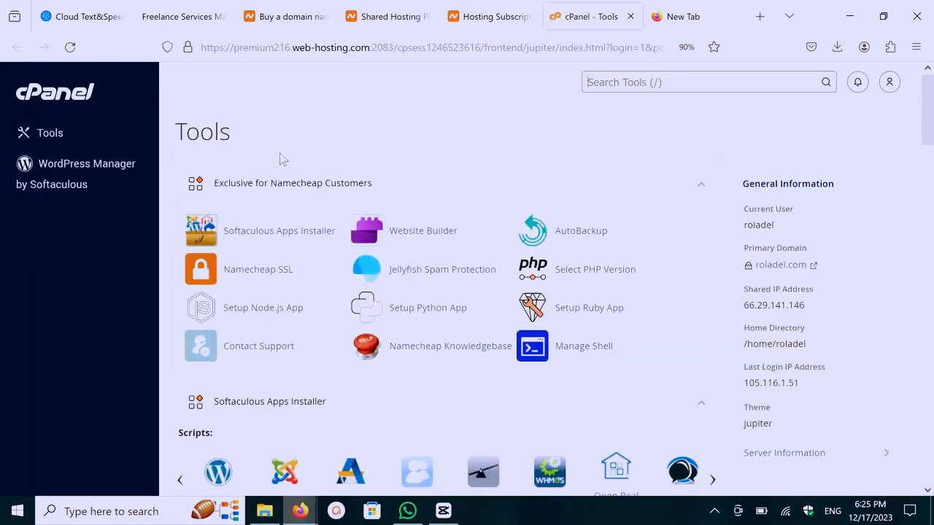
{"action": "scroll", "scroll_direction": "down", "scroll_amount": 3}
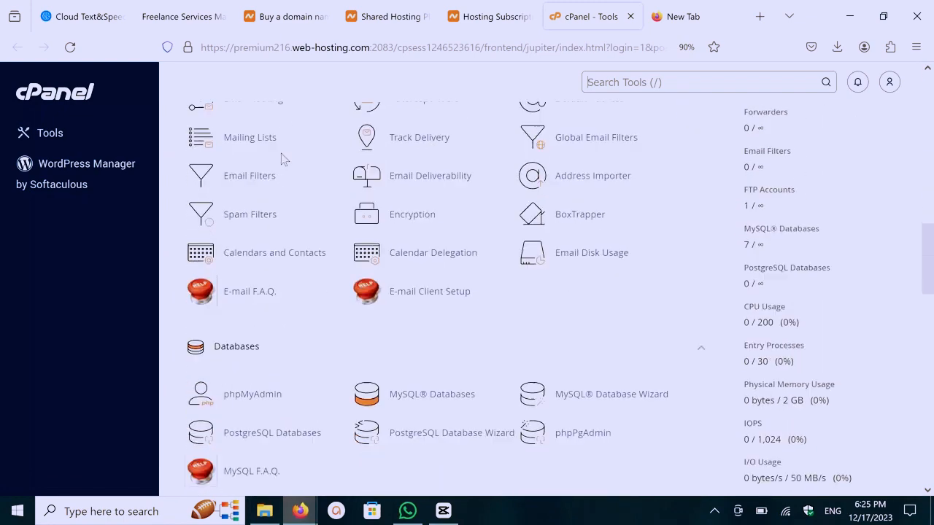
{"action": "scroll", "scroll_direction": "down", "scroll_amount": 3}
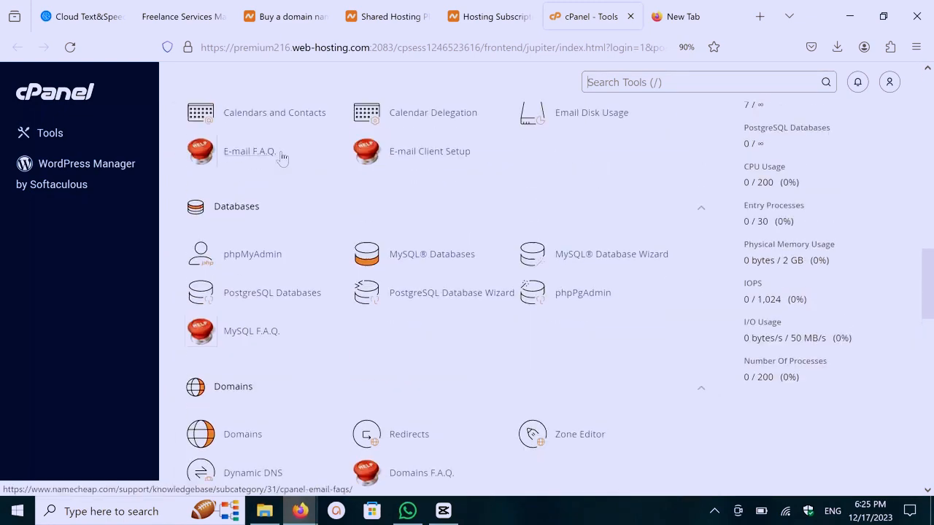
{"action": "scroll", "scroll_direction": "up", "scroll_amount": 3}
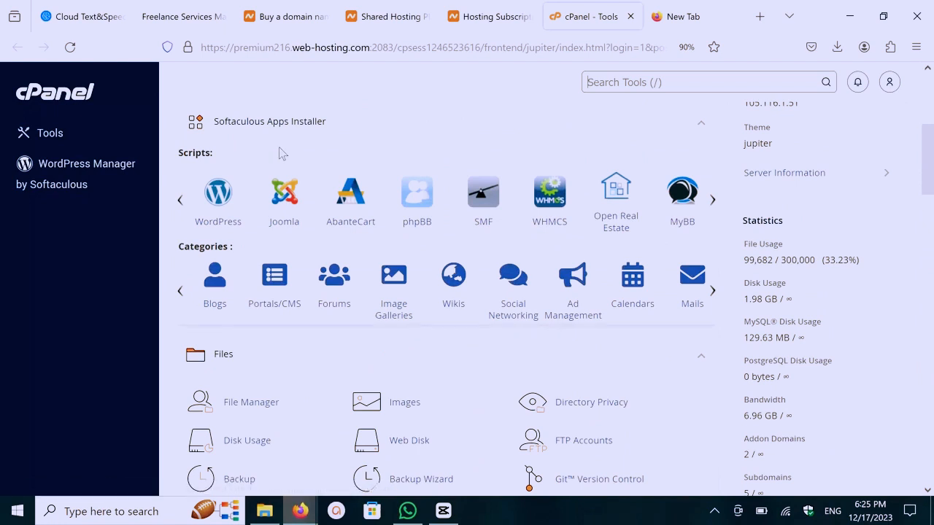
{"action": "scroll", "scroll_direction": "down", "scroll_amount": 3}
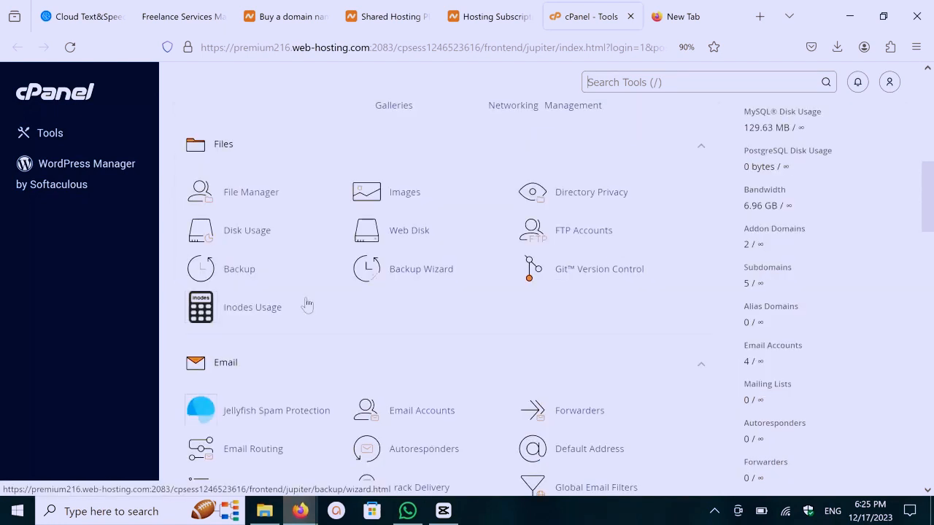
Expand the home directory tree in File Manager and browse public_html and domain folders
{"action": "left_click", "coordinate": [760, 16]}
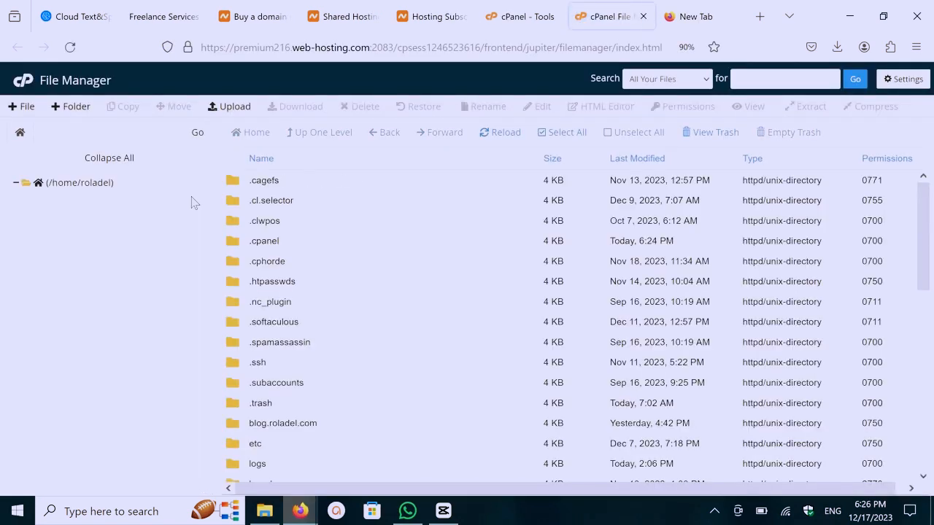
{"action": "left_click", "coordinate": [16, 182]}
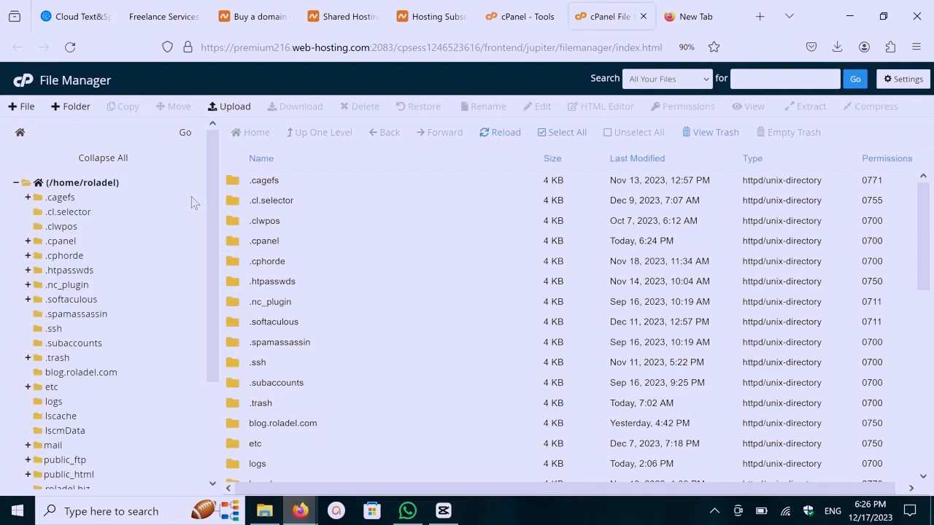
{"action": "scroll", "scroll_direction": "down", "scroll_amount": 3}
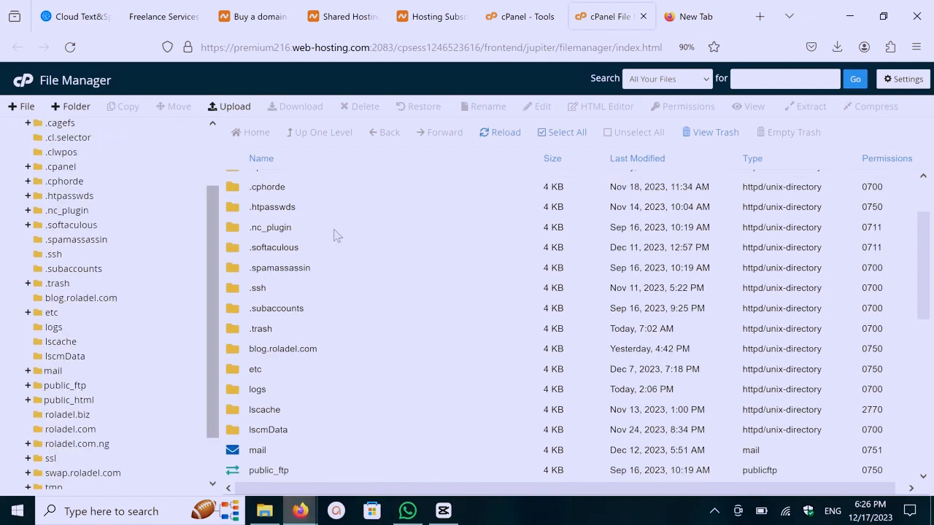
{"action": "scroll", "scroll_direction": "down", "scroll_amount": 3}
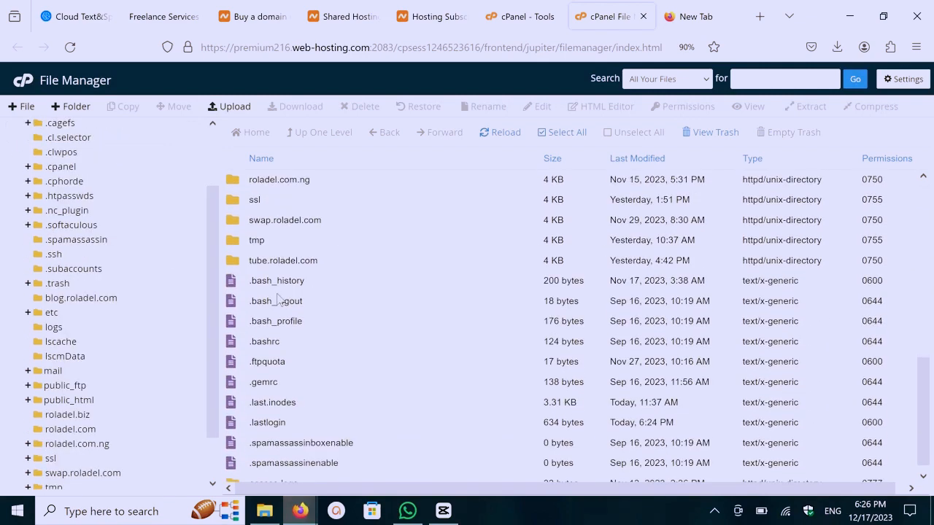
{"action": "scroll", "scroll_direction": "up", "scroll_amount": 3}
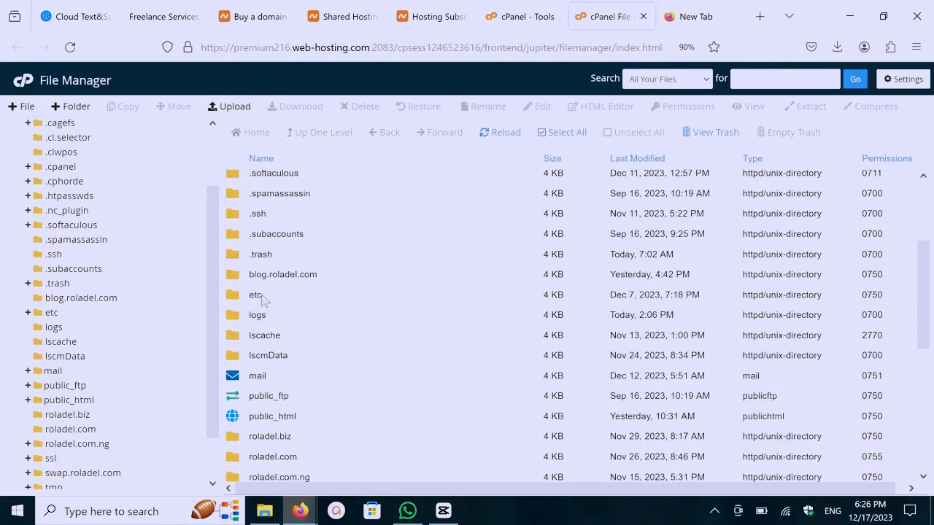
{"action": "scroll", "scroll_direction": "down", "scroll_amount": 3}
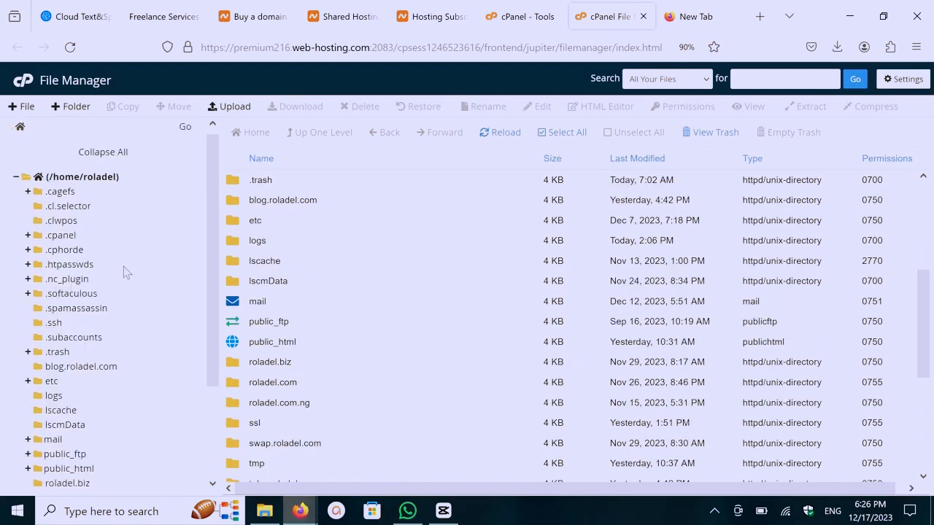
{"action": "left_click", "coordinate": [714, 511]}
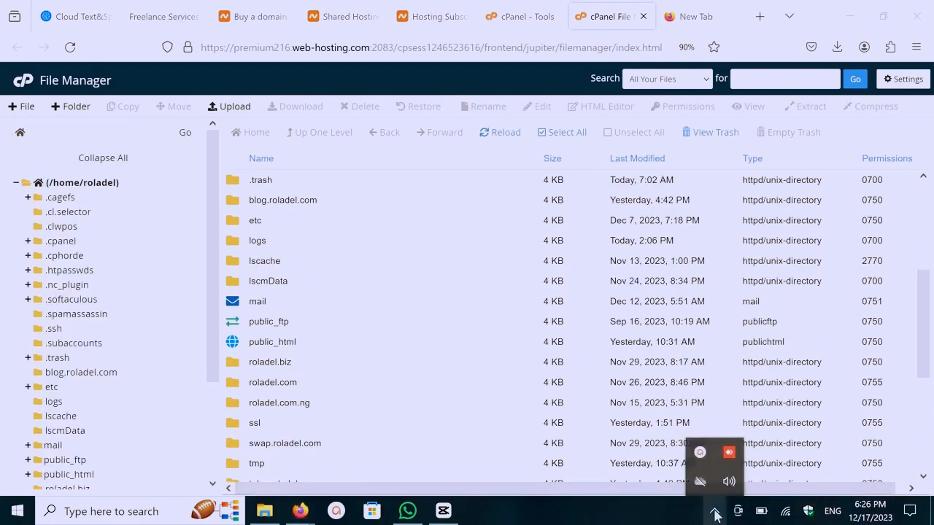